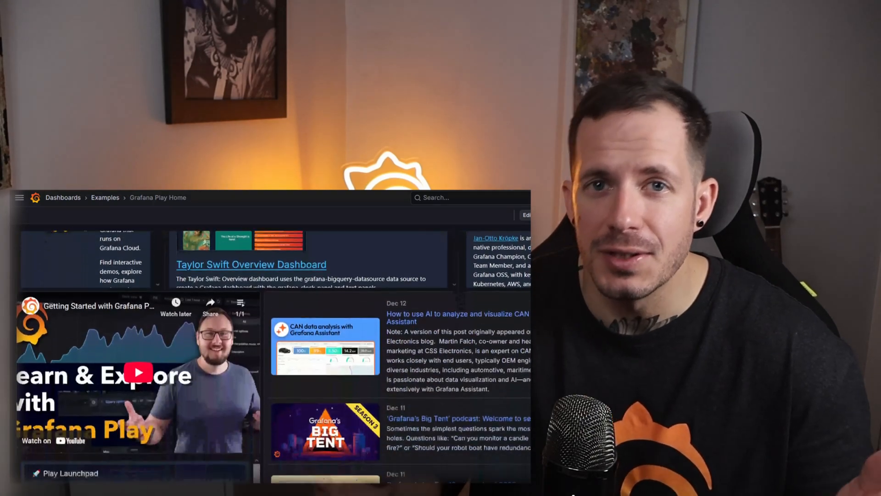
Step: Scroll the Grafana Play home page and open Alerting Examples from the Play Launchpad
scroll(down, 3)
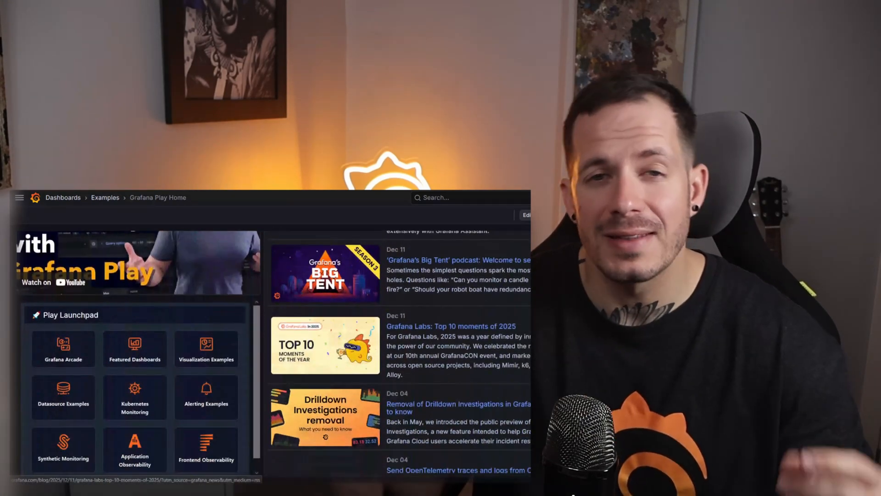
click(206, 397)
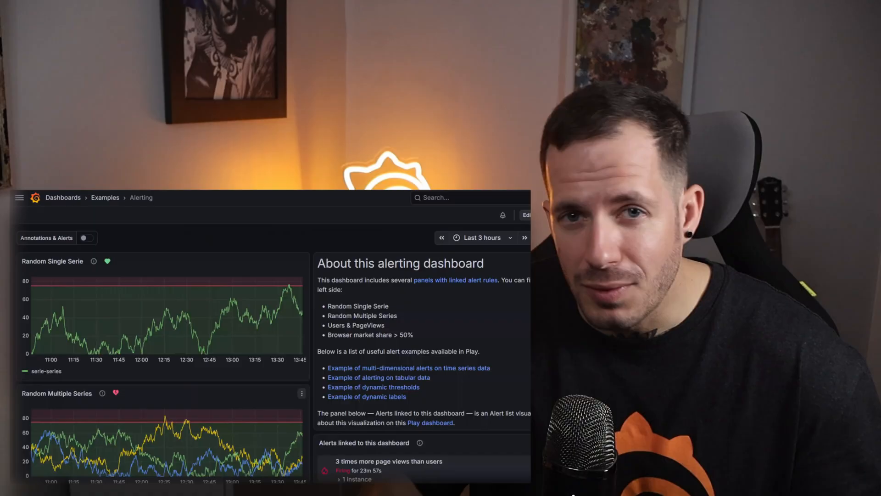
scroll(down, 3)
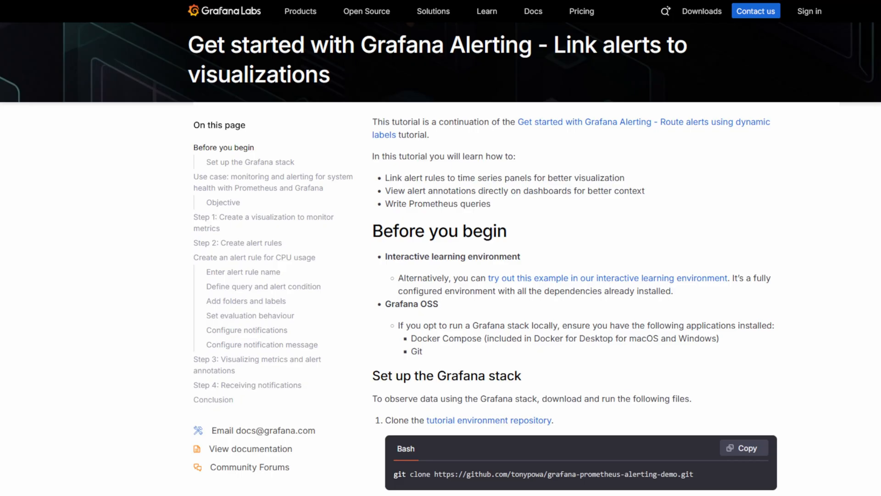
Step: Open the 'Get started with Grafana Alerting - Link alerts to visualizations' tutorial
double_click(452, 256)
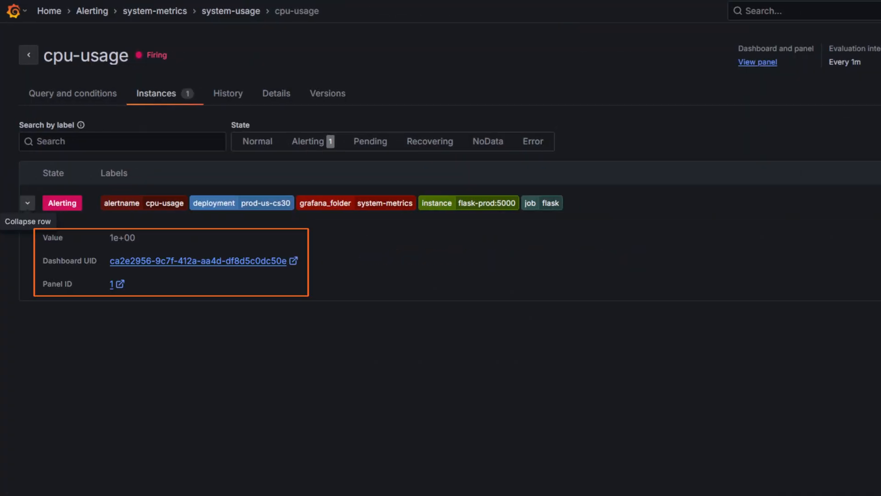
Step: Create a new dashboard and add a visualization using the Prometheus data source
click(48, 10)
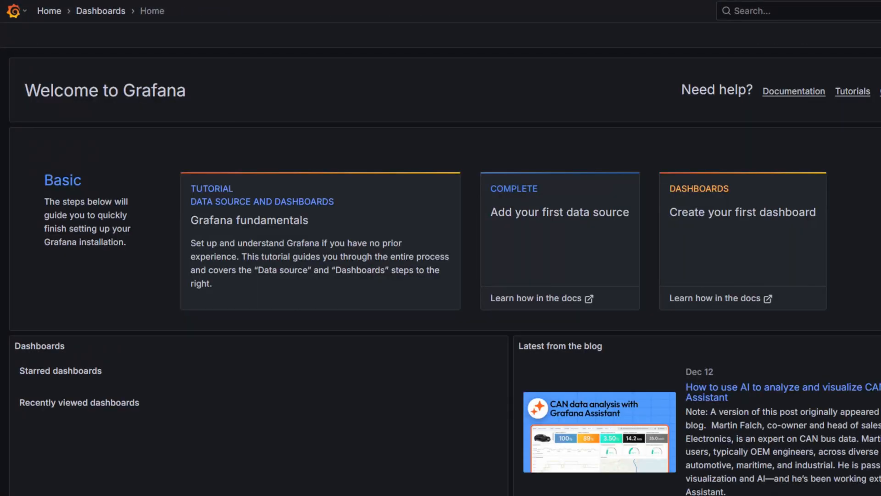
click(17, 11)
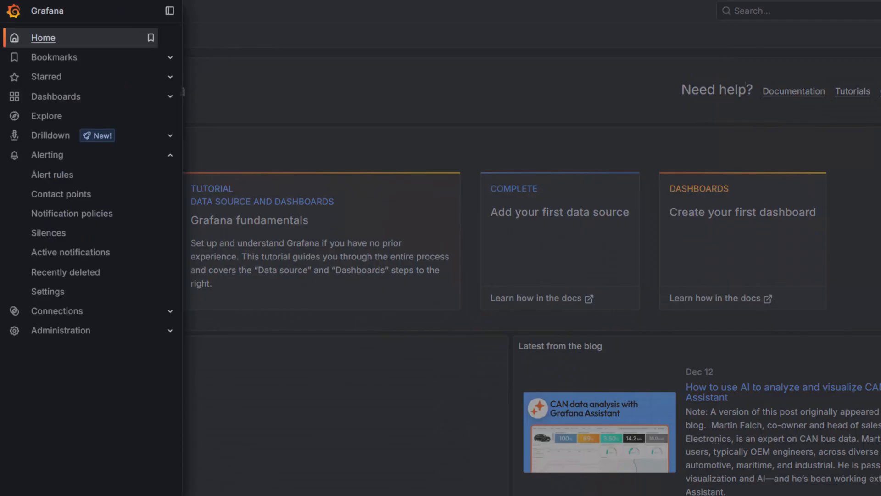
click(56, 96)
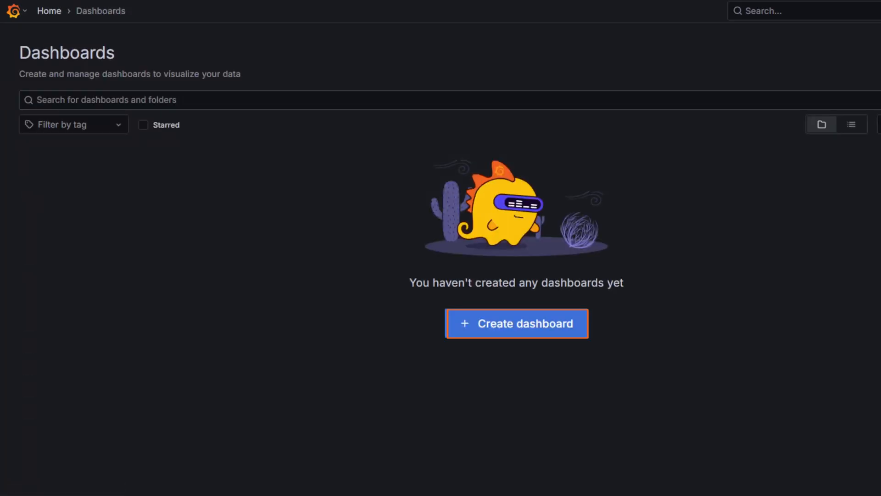
click(516, 323)
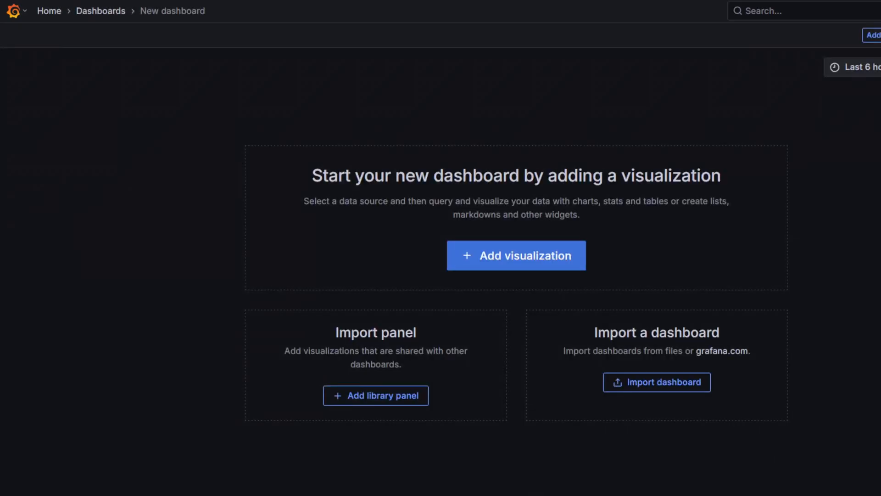
click(516, 255)
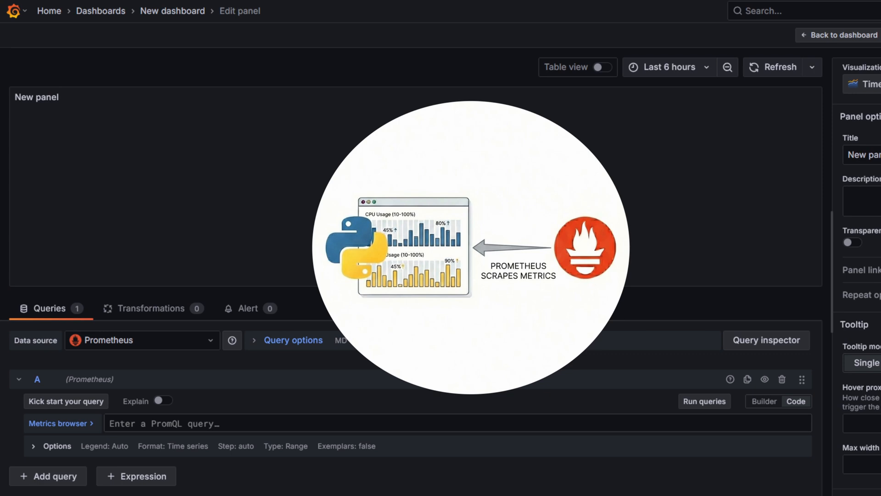
Step: Plot flask_app_cpu_usage for flask-prod:5000 over the last 15 minutes
text(flask_app_cpu_usage{instance="flask-prod:5000"})
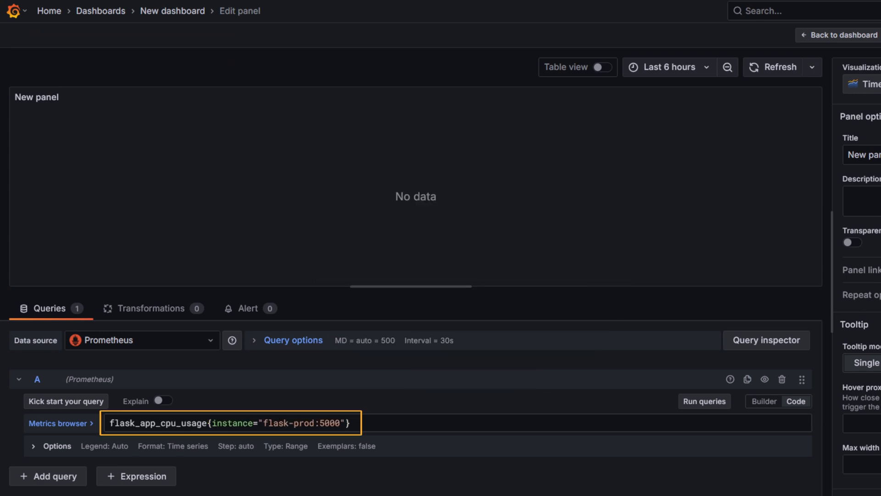
click(704, 401)
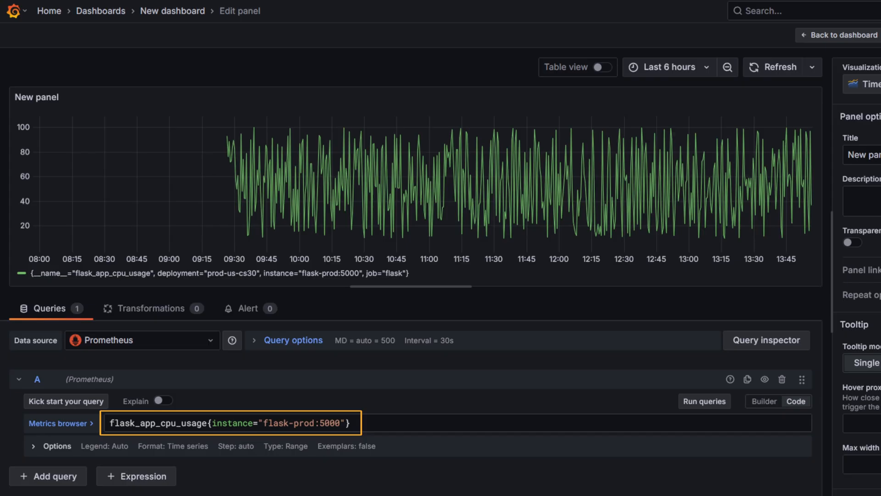
click(668, 67)
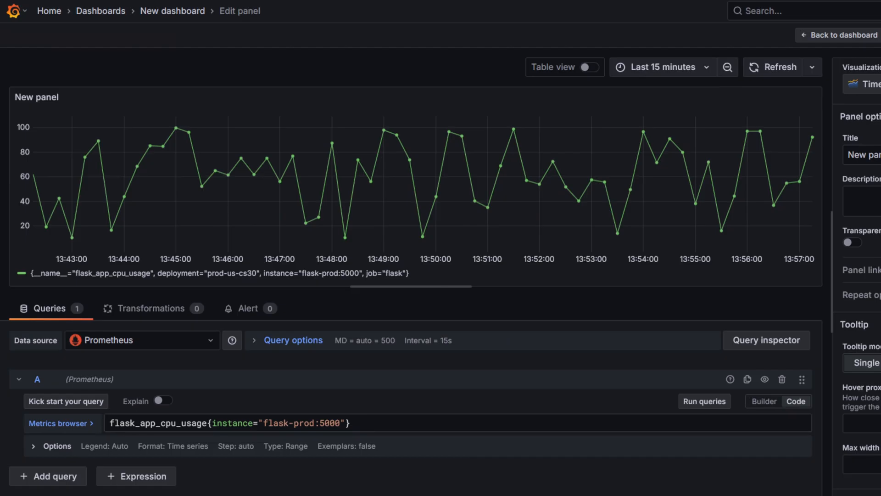
Step: Add the flask_app_memory_usage query for flask-prod:5000, run both, and return to the dashboard
click(48, 476)
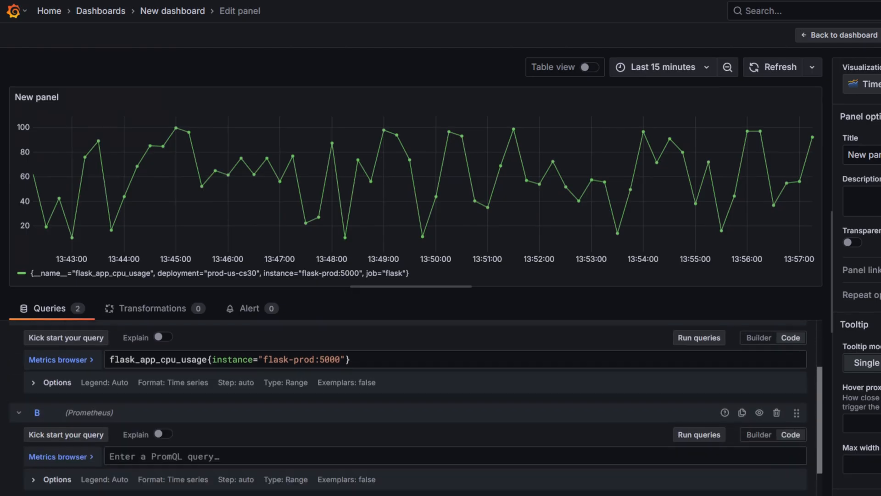
text(flask_app_memory_usage{instance="flask-prod:5000"})
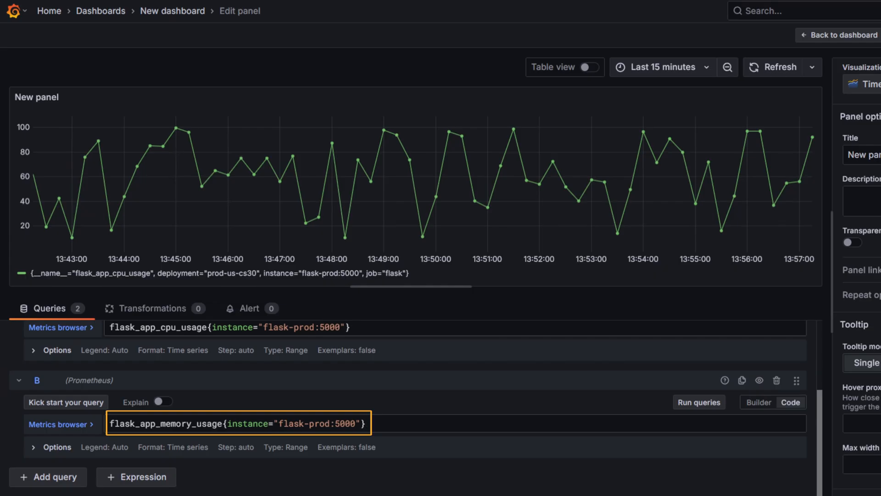
click(699, 402)
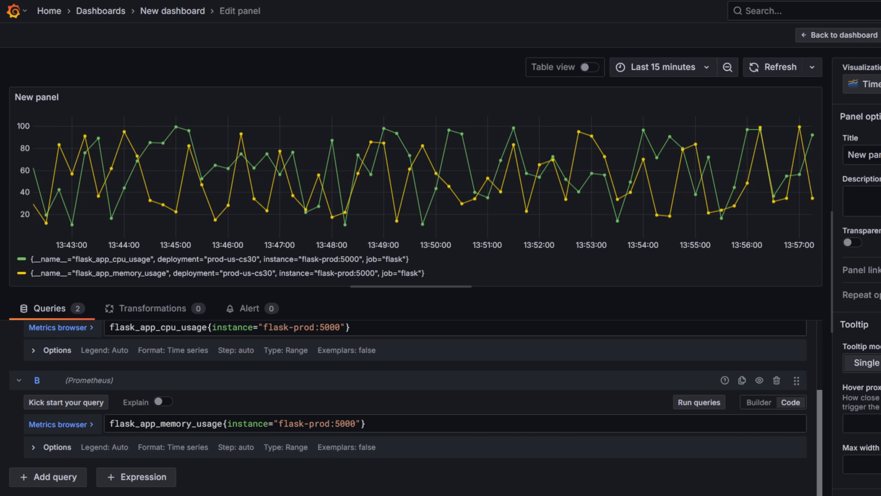
click(841, 35)
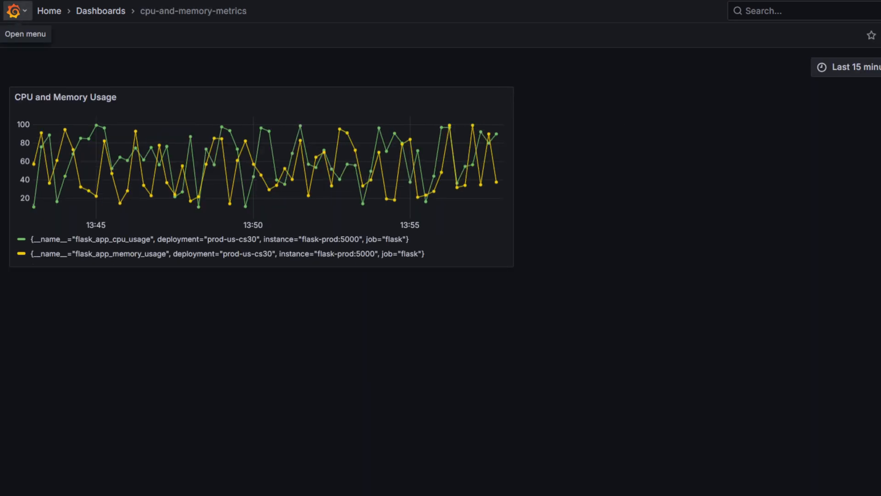
Step: Start a new alert rule named cpu-usage
click(25, 33)
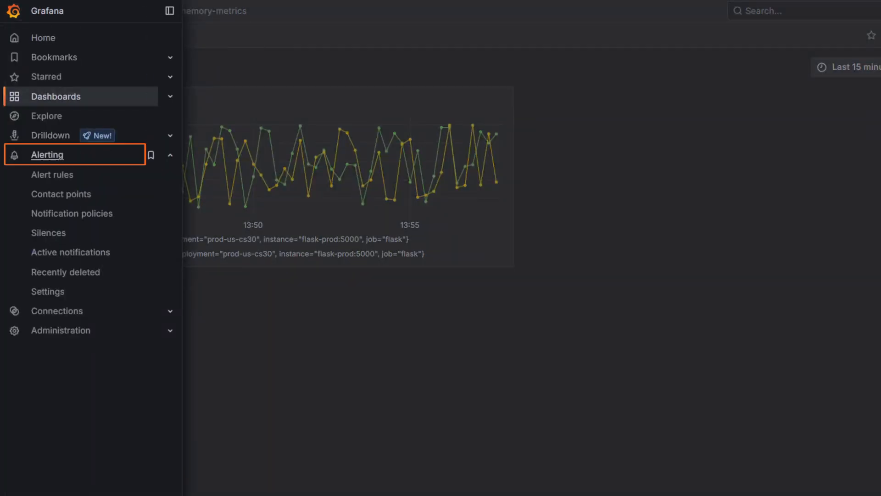
click(52, 174)
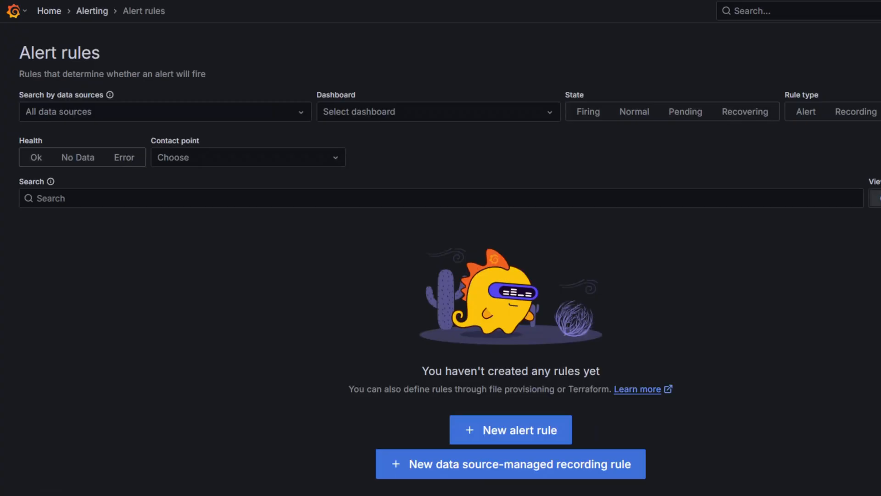
click(510, 429)
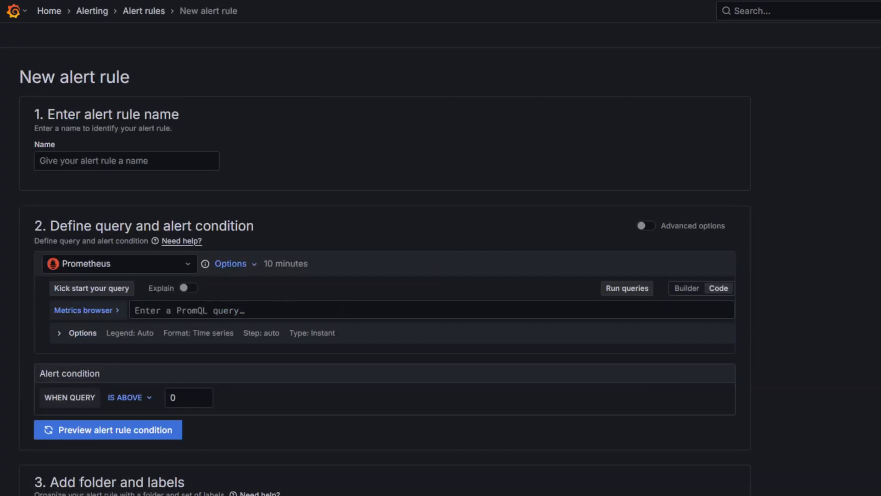
text(cpu)
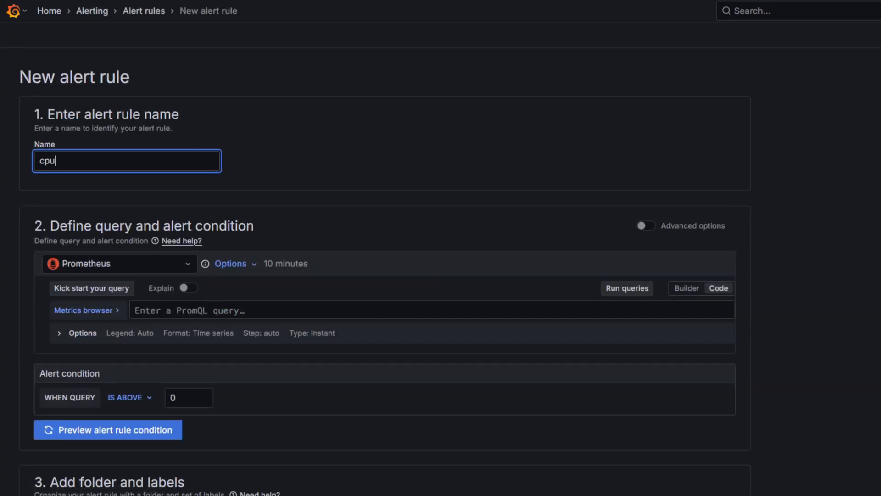
text(-usage)
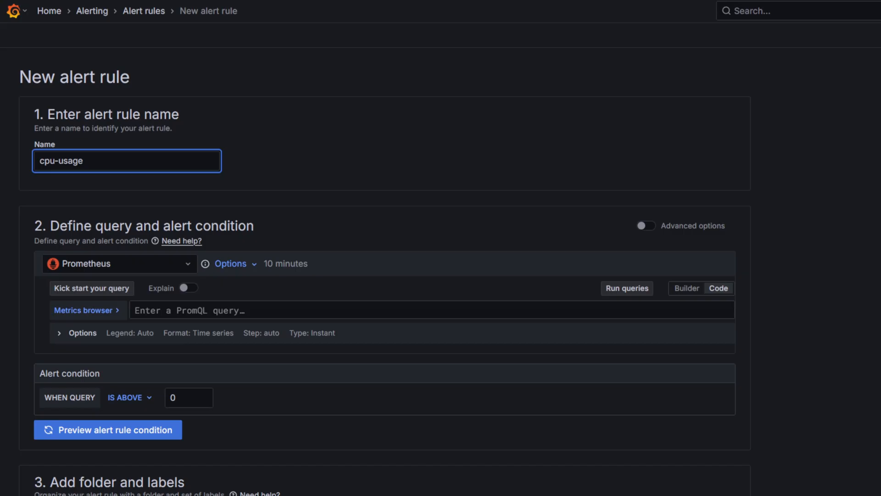
Step: Query flask_app_cpu_usage for flask-prod:5000, set threshold above 75, and preview the condition
text(flask_app_cpu_usage{instance="flask-prod:5000"})
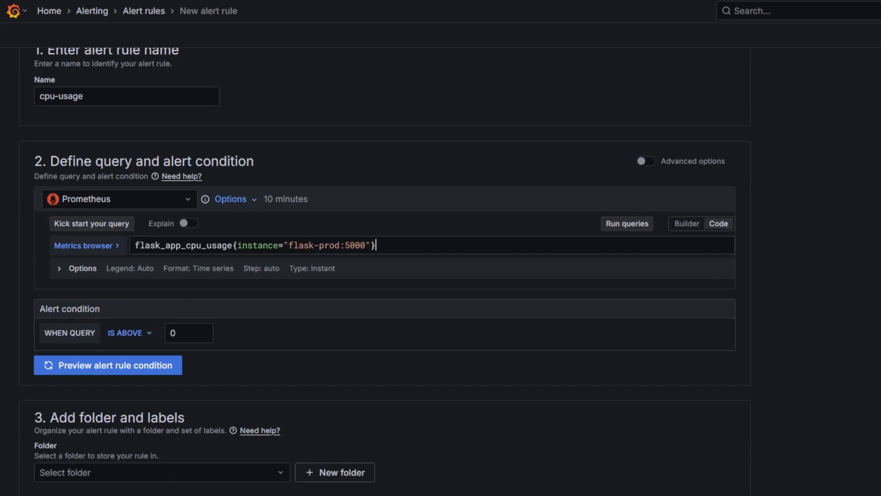
click(188, 333)
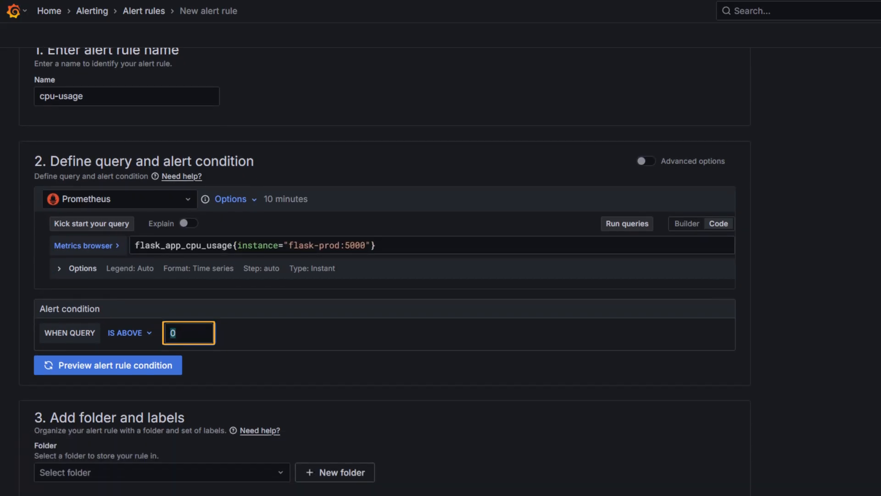
text(75)
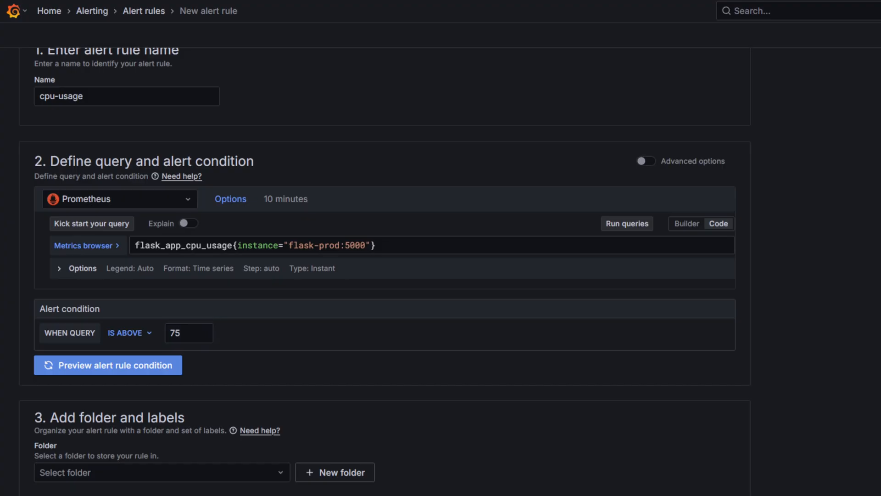
click(108, 364)
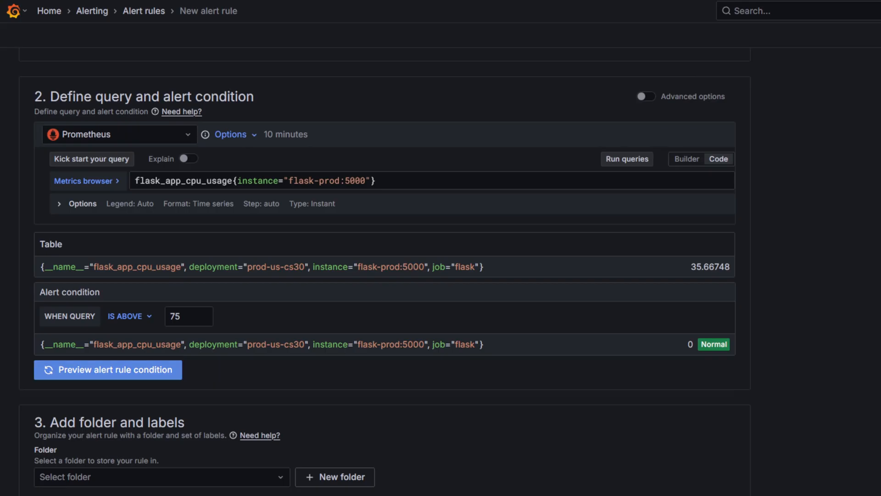
click(626, 158)
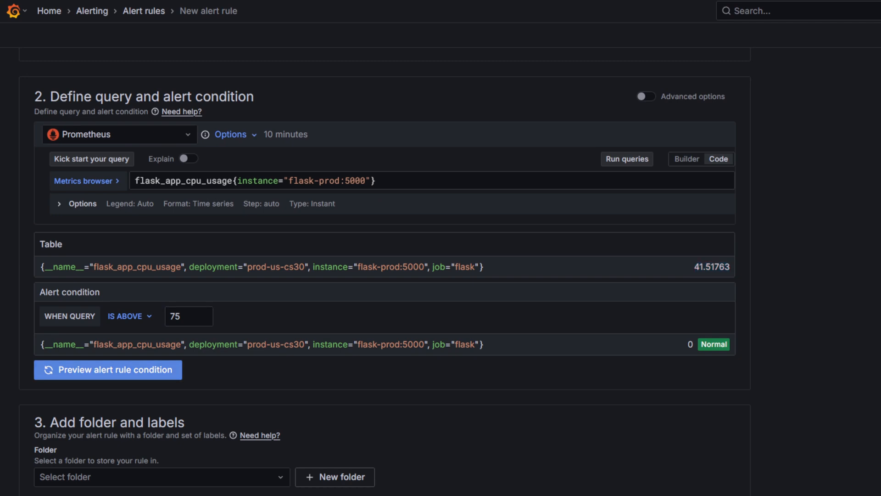
Step: Place the rule in a new system-metrics folder and a system-usage 1m evaluation group
scroll(down, 3)
text(system-metrics)
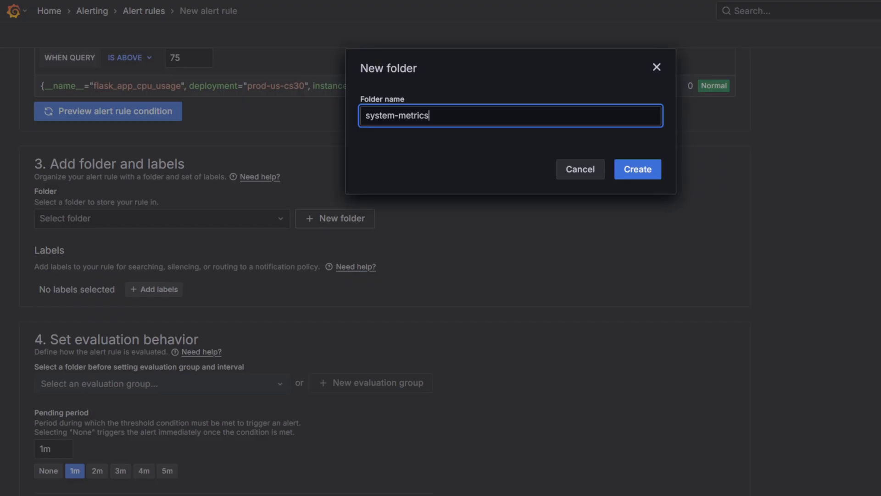
click(638, 169)
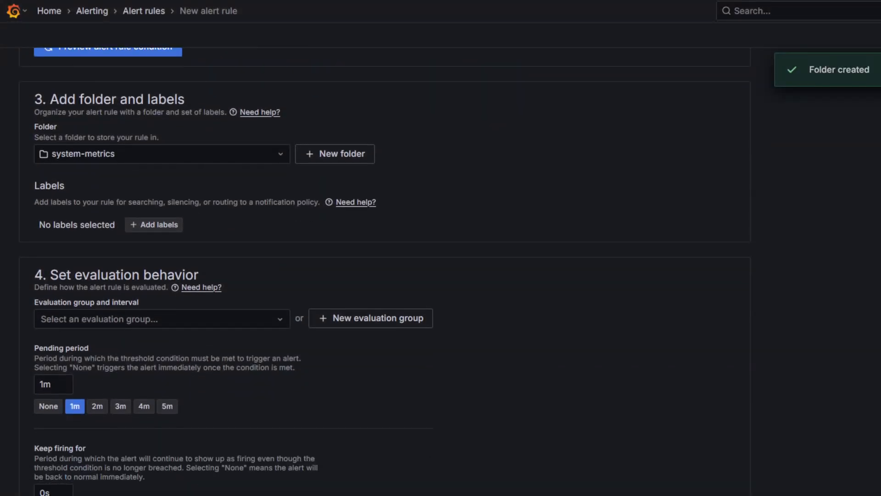
click(370, 318)
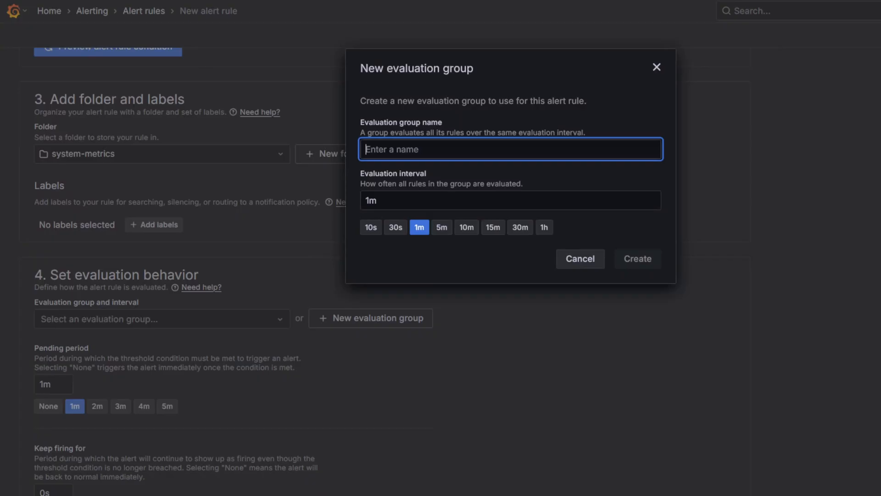
text(system-usage)
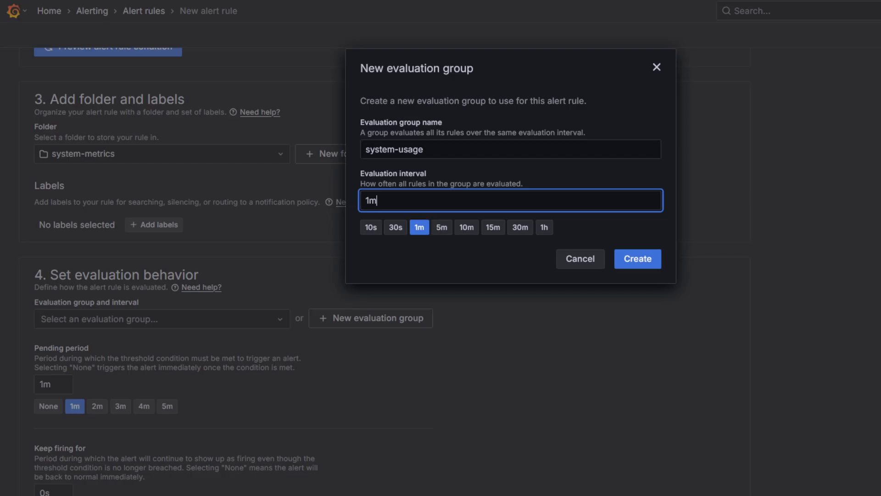
click(637, 259)
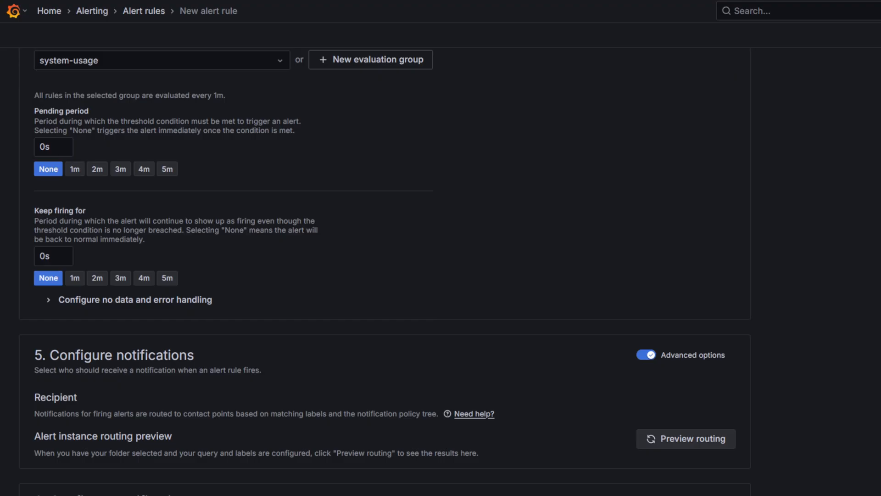
Step: Send the rule's notifications to the grafana-default-email contact point
scroll(down, 3)
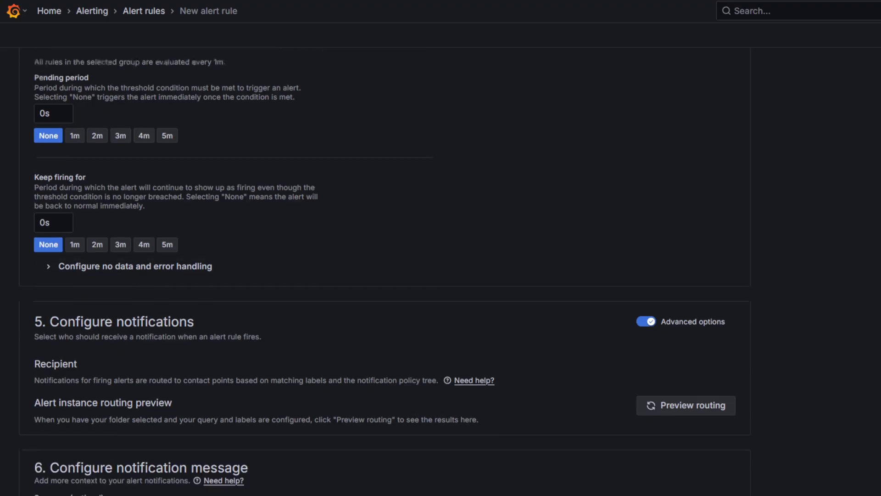
click(645, 321)
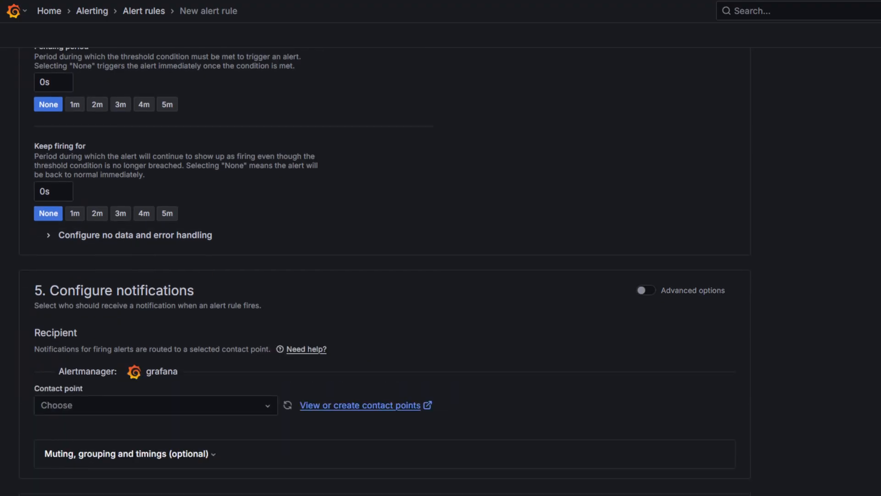
click(156, 405)
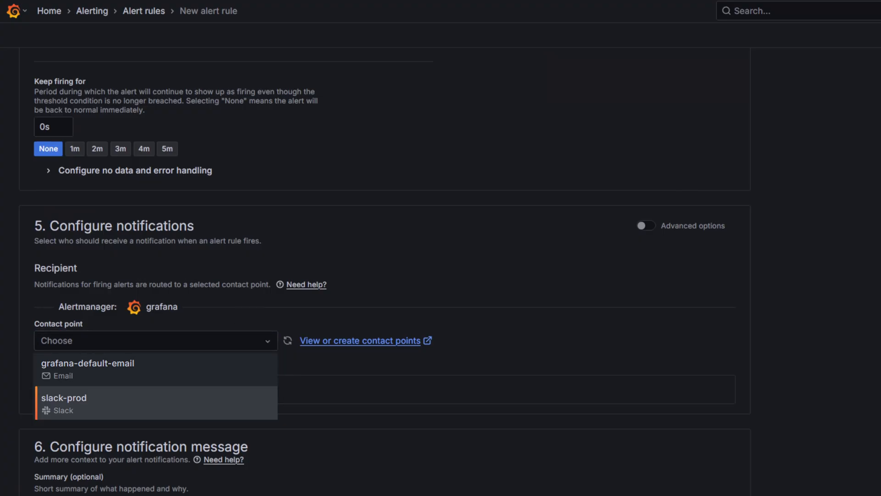
click(154, 340)
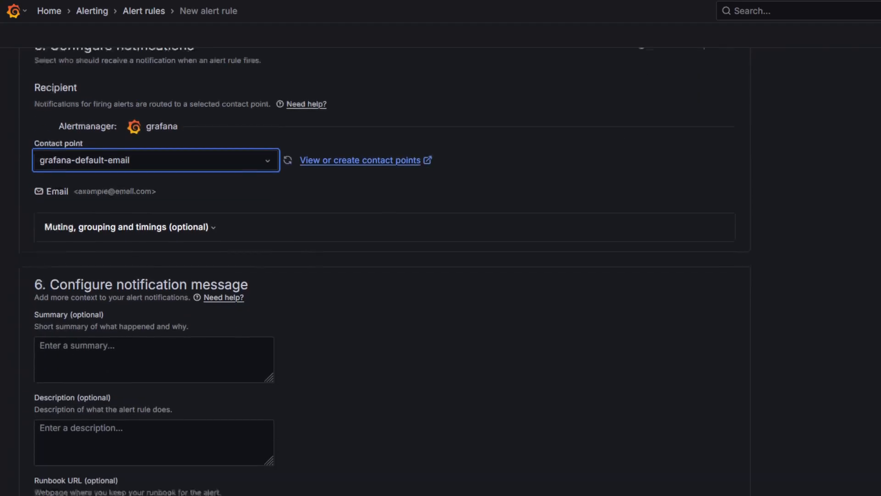
Step: Link the rule to the CPU and Memory Usage panel and save the rule
scroll(down, 3)
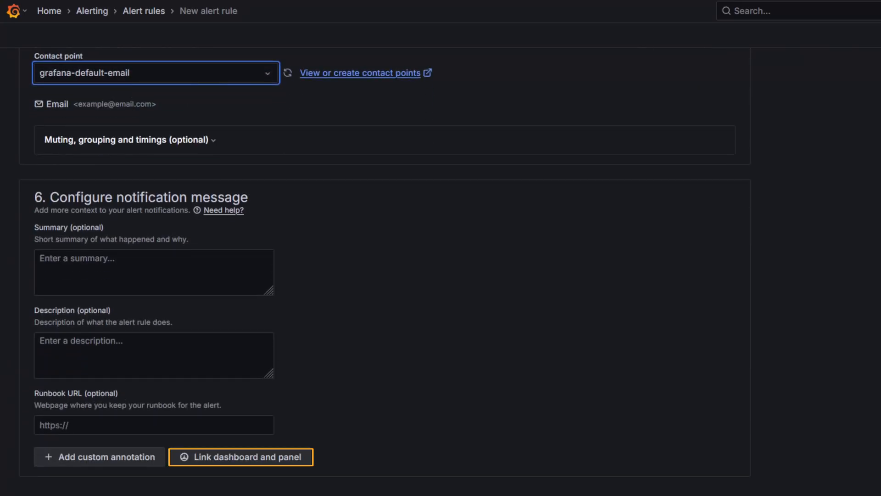
click(240, 456)
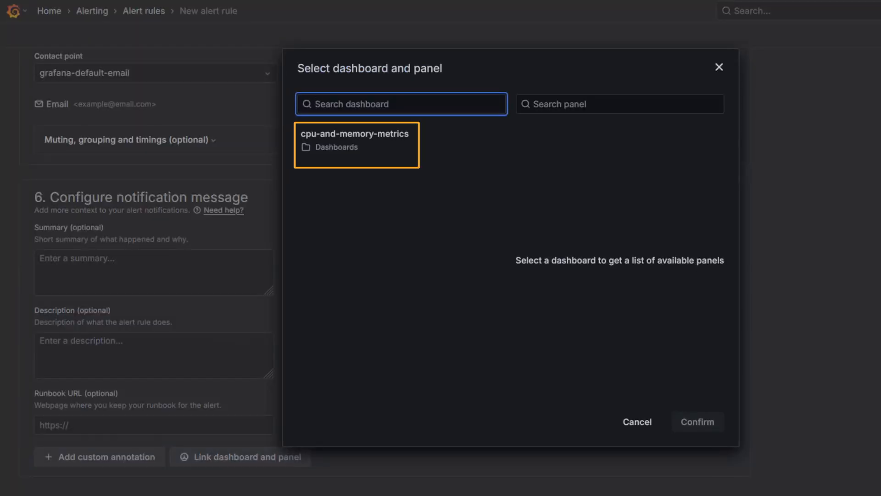
click(356, 139)
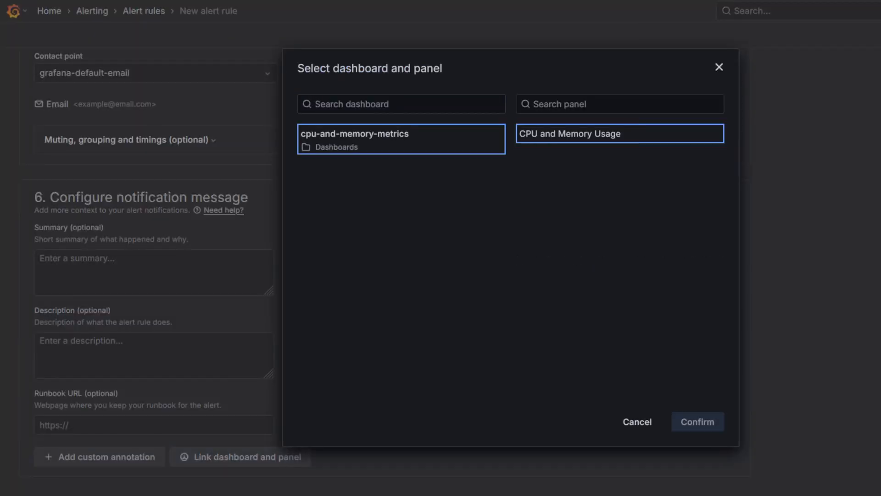
click(697, 421)
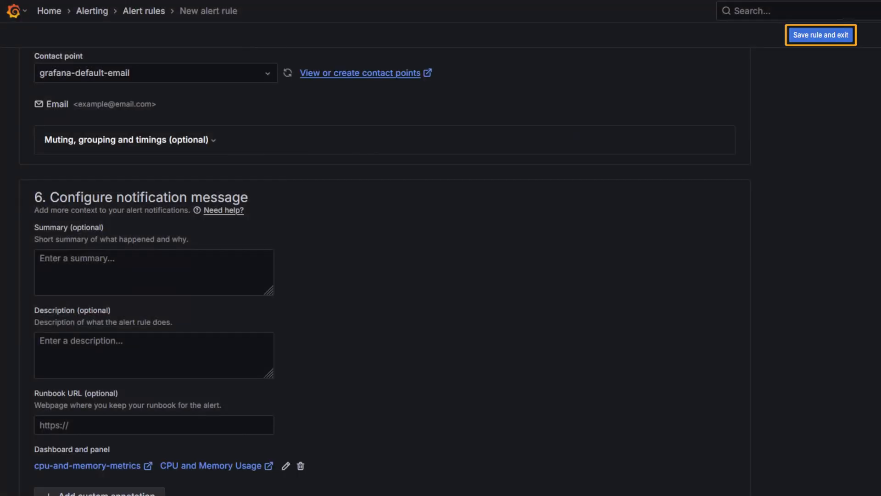
scroll(down, 3)
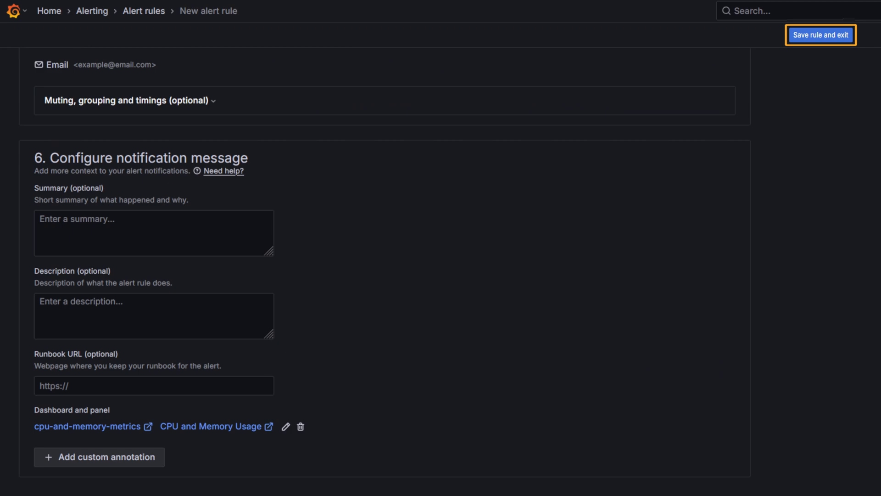
click(821, 35)
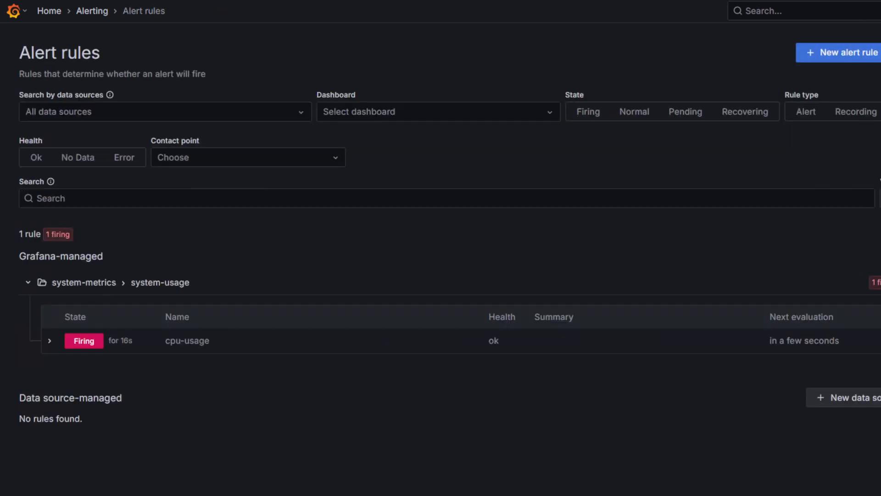
mouse_move(15, 11)
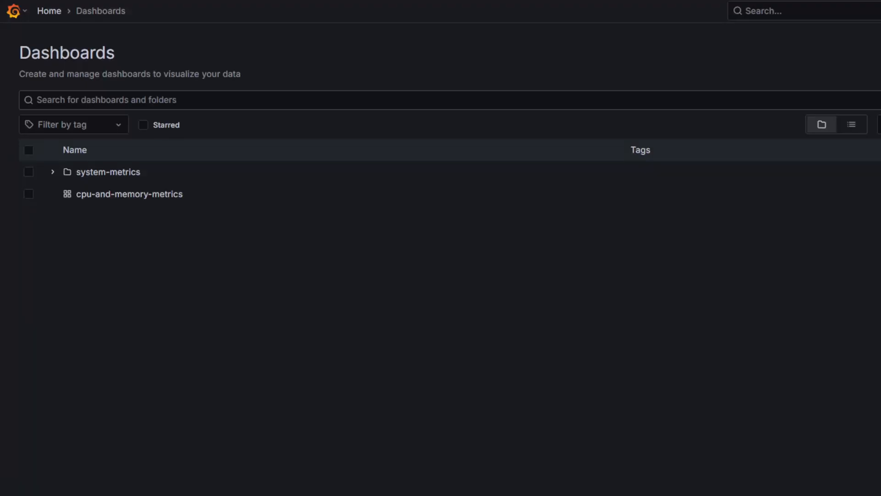
Step: Open cpu-and-memory-metrics and refresh so the CPU and Memory Usage panel shows the alert
click(130, 194)
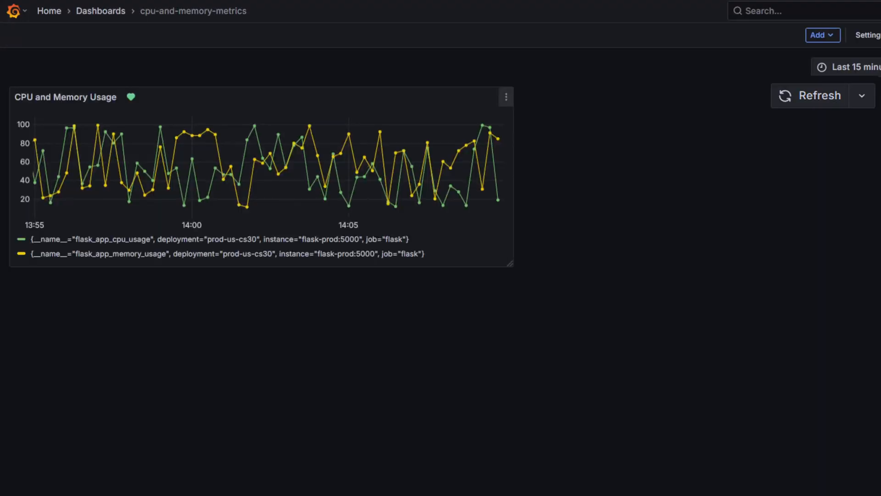
click(810, 95)
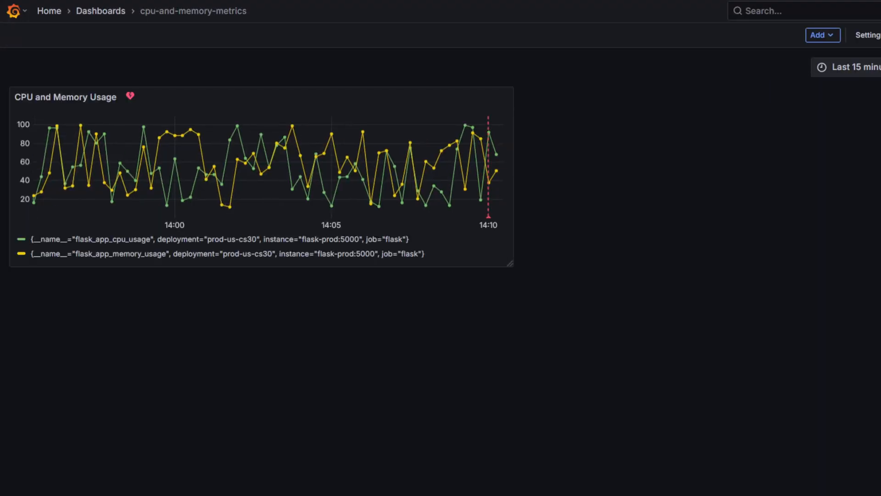
click(130, 96)
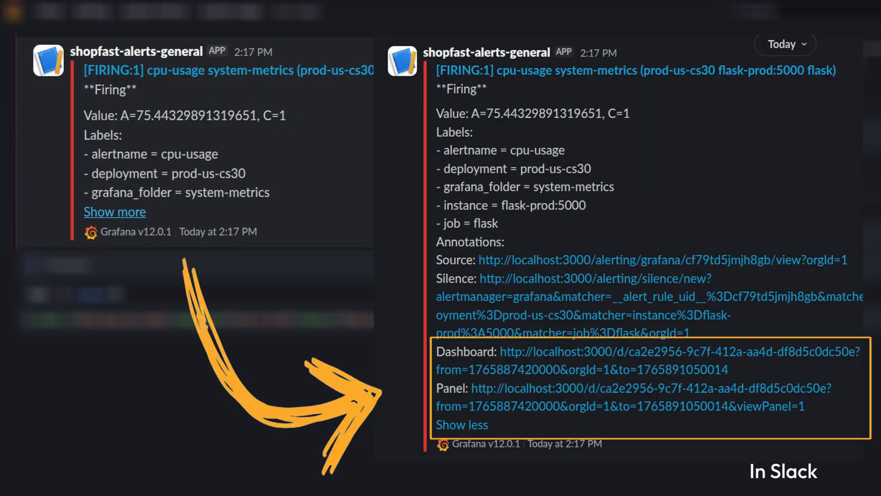
Step: Expand the FIRING cpu-usage Slack message to reveal its Dashboard and Panel URLs
click(633, 360)
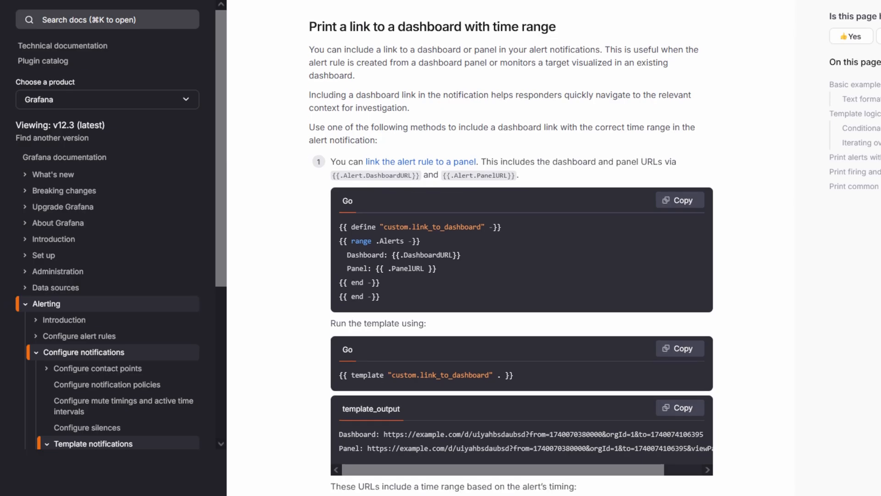
Step: Scroll through the 'Print a link to a dashboard with time range' template docs
scroll(down, 3)
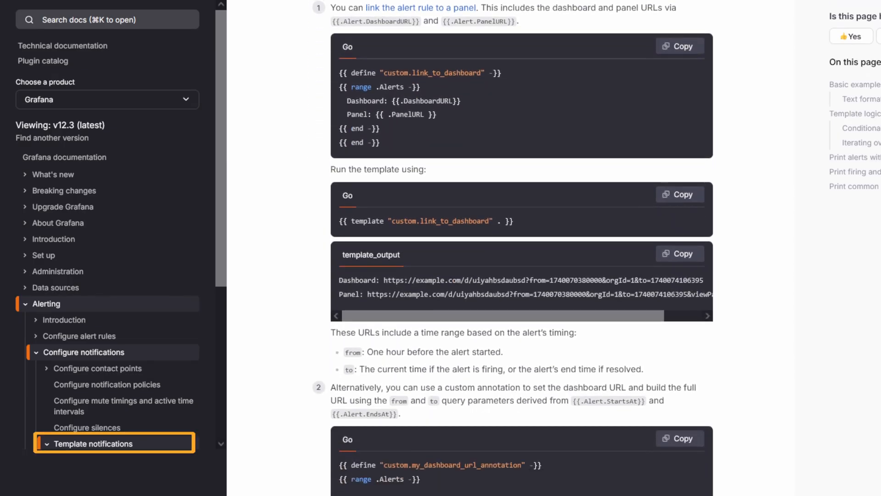
scroll(down, 3)
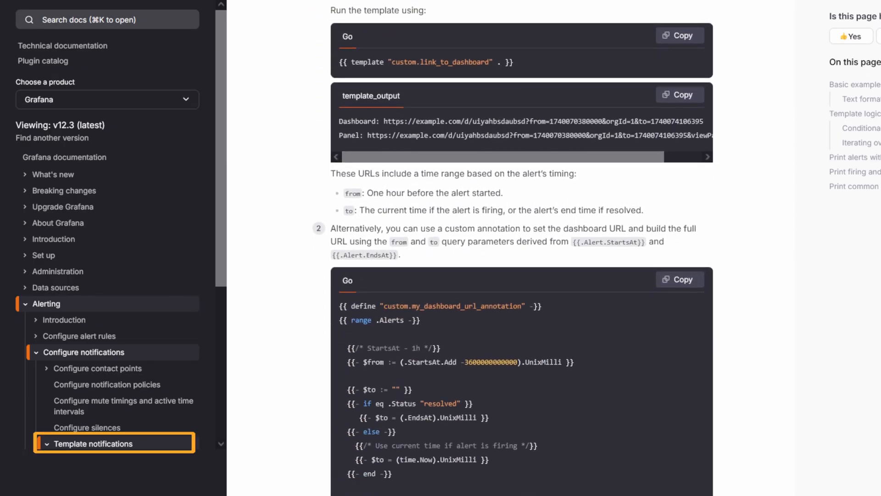
scroll(down, 3)
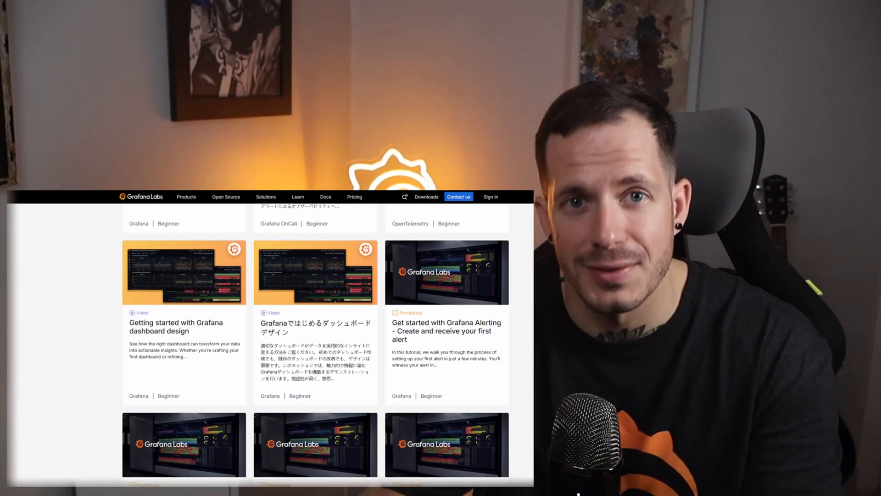
Step: Scroll down the Grafana Labs tutorials grid to the dynamic-label routing and visualization-linking alerting tutorials
scroll(down, 3)
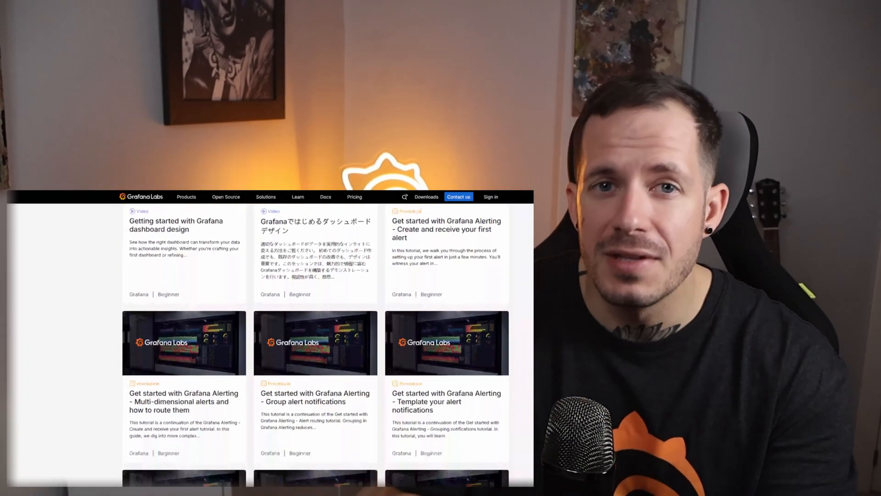
scroll(down, 3)
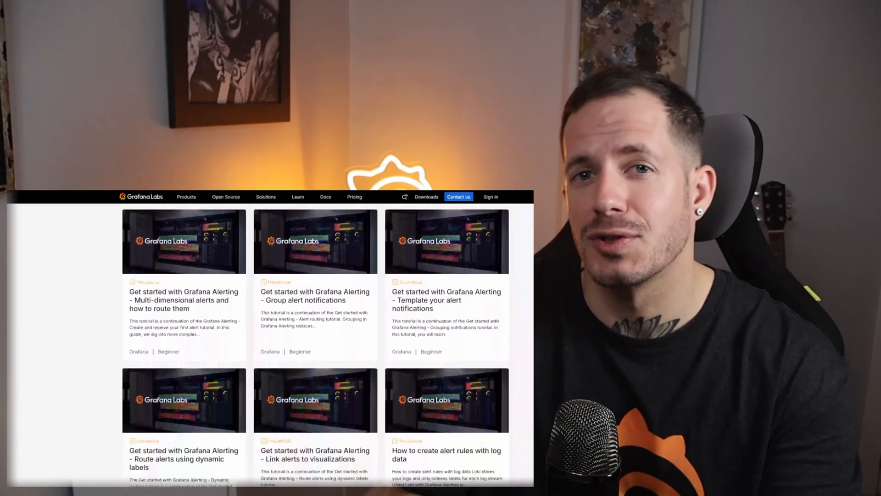